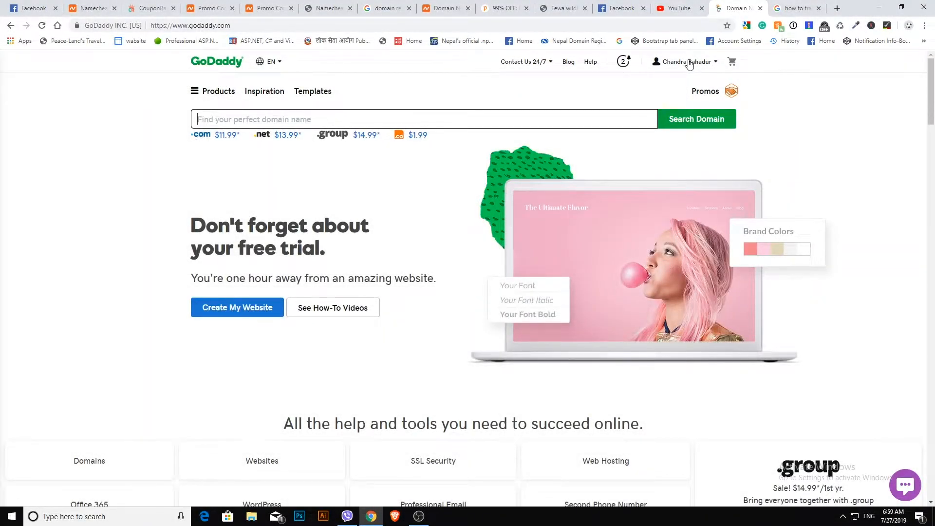
- Reach GoDaddy's My Products page through the account dropdown's Visit My Account link
left_click(687, 62)
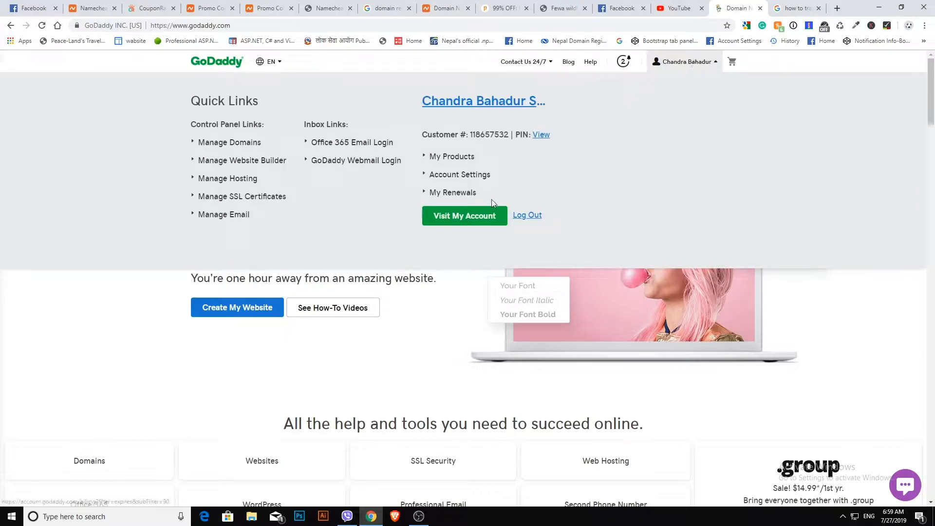
mouse_move(485, 229)
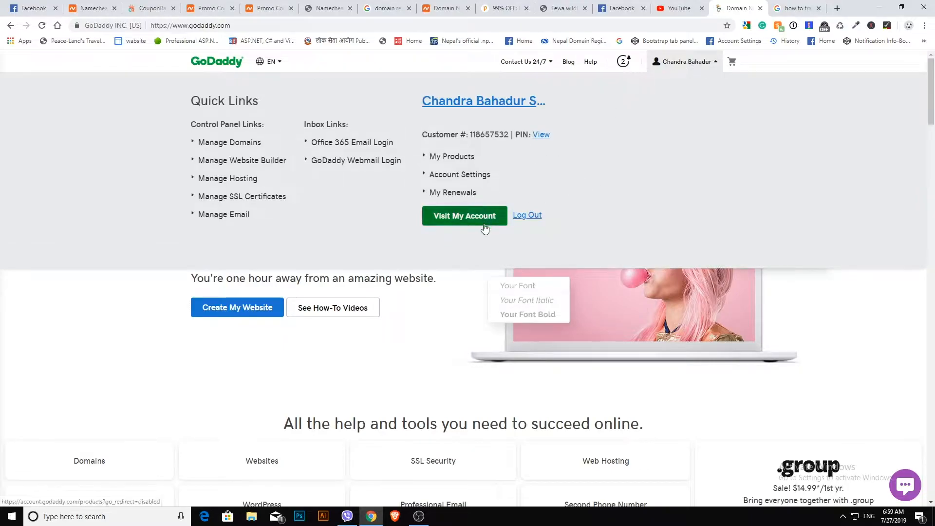
left_click(464, 216)
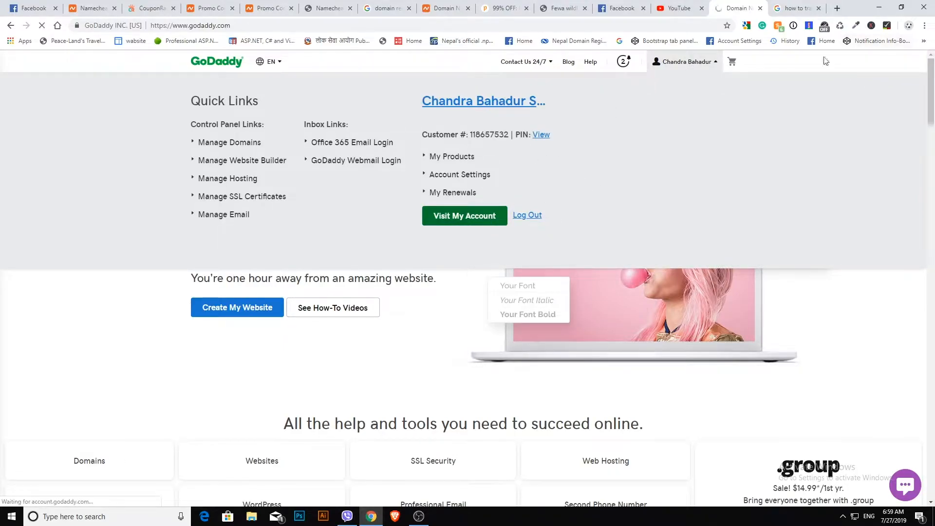
left_click(451, 156)
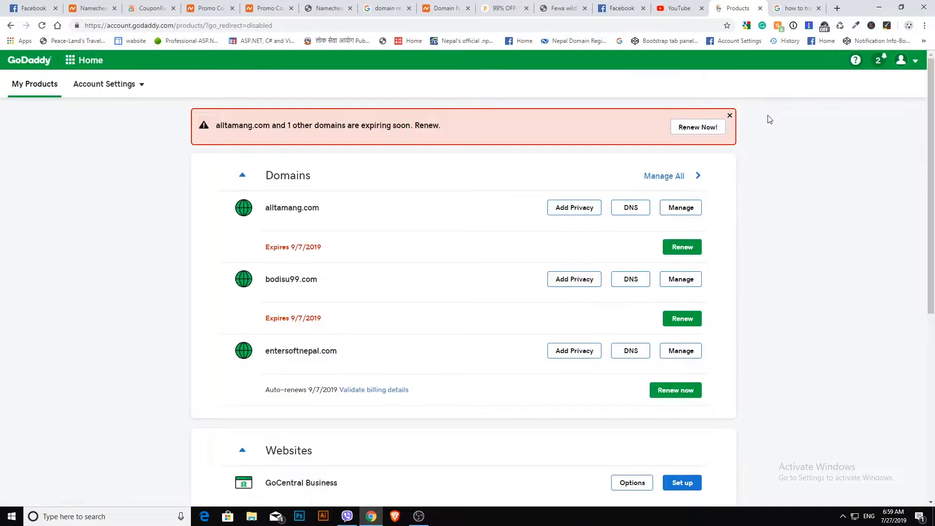
mouse_move(534, 195)
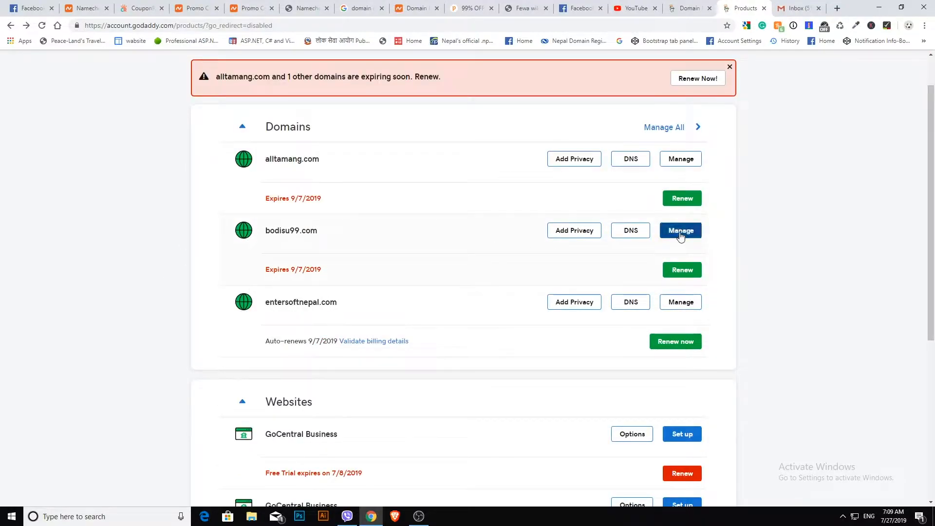
- Turn off Domain lock in bodisu99.com's Additional Settings
left_click(681, 230)
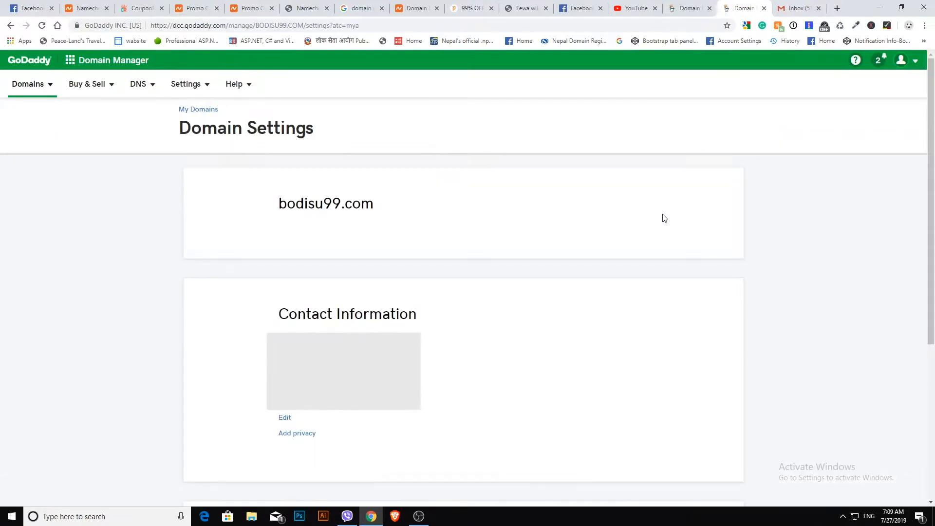
scroll("down", 3)
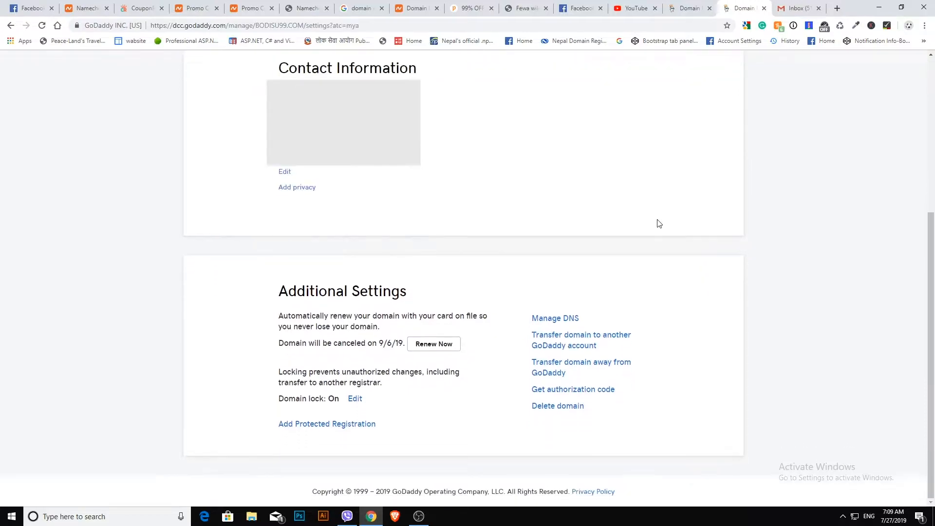
mouse_move(332, 410)
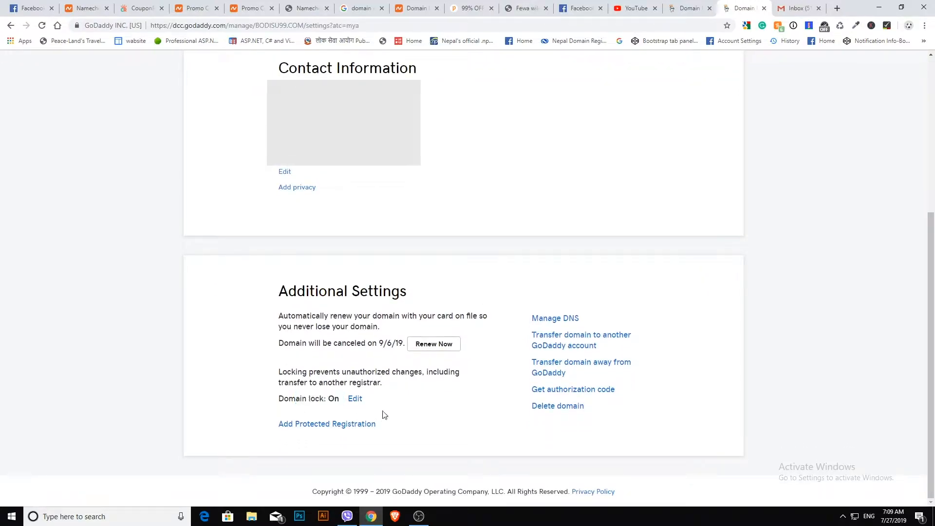
left_click(355, 399)
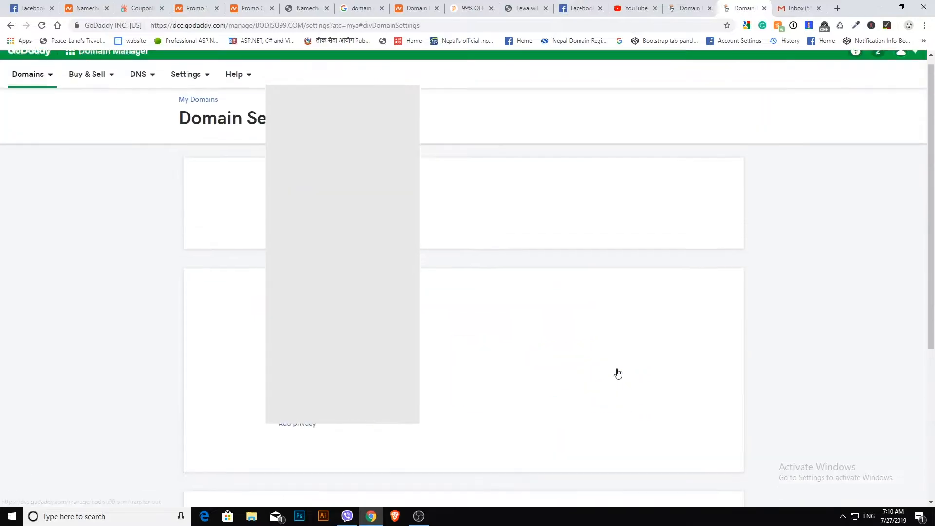
scroll("down", 3)
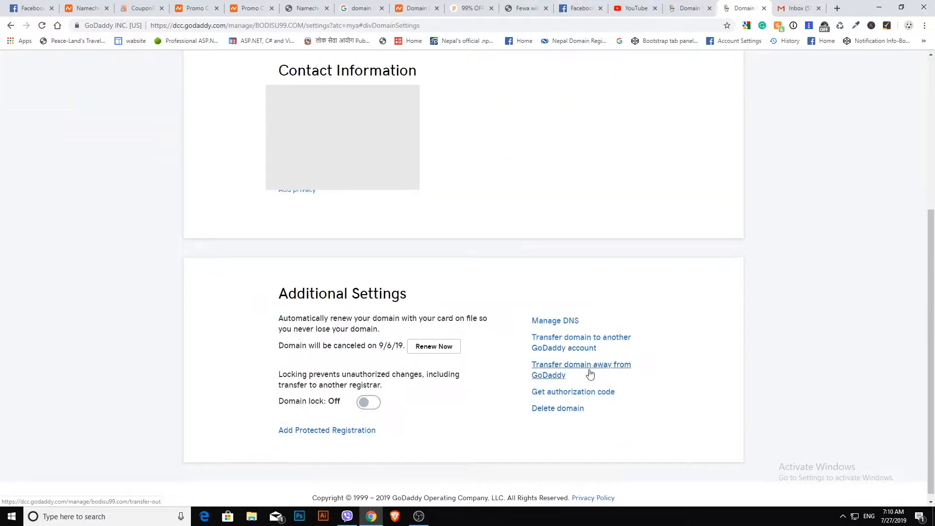
- Start 'Transfer domain away from GoDaddy' for bodisu99.com and reach the transfer questionnaire
left_click(582, 365)
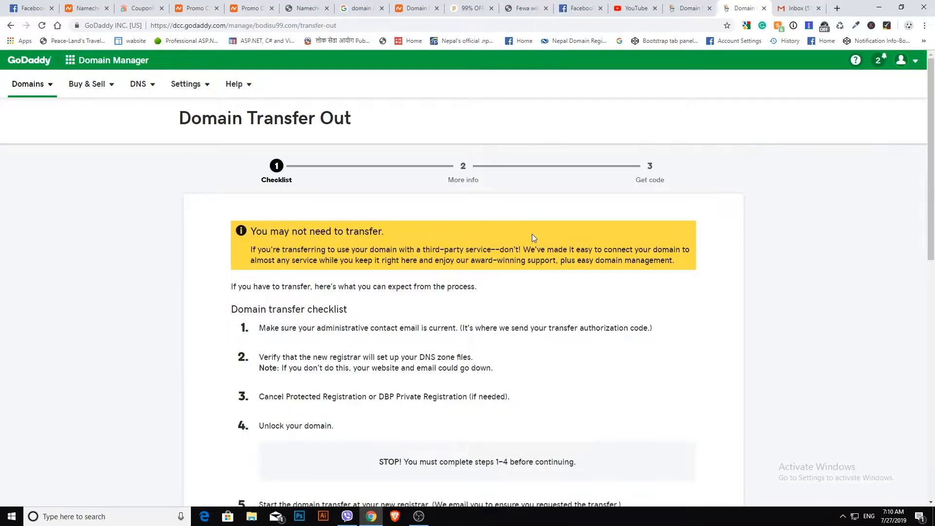
scroll("down", 3)
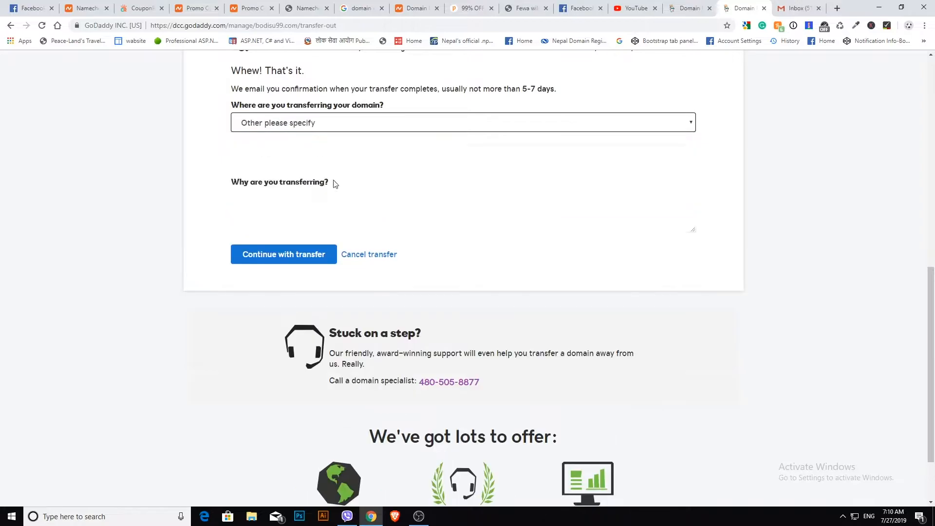
- Enter 'Name Cheap' as the transfer destination
type("NAme")
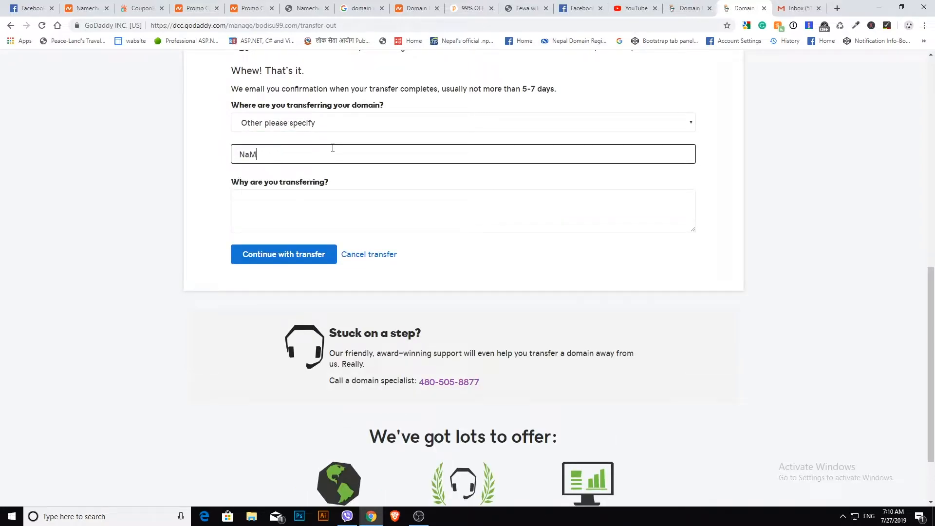
type("Name")
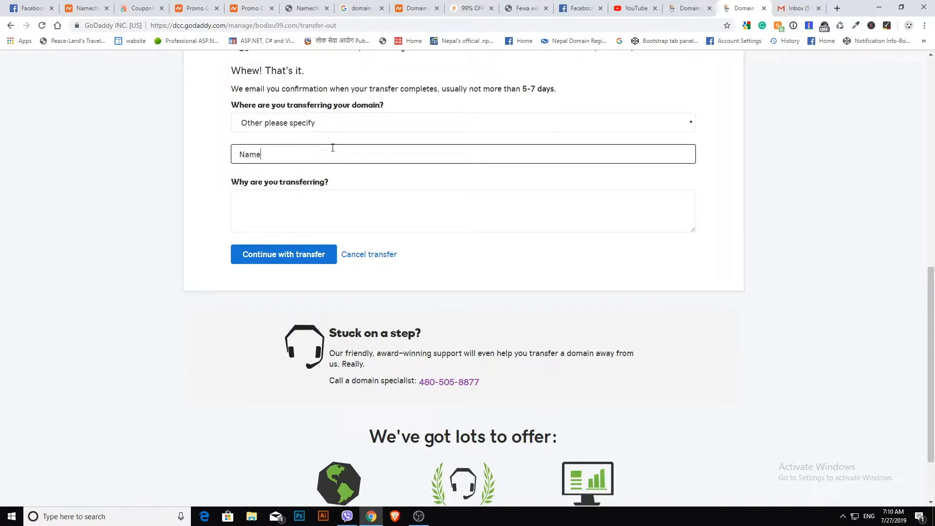
type("Cheap")
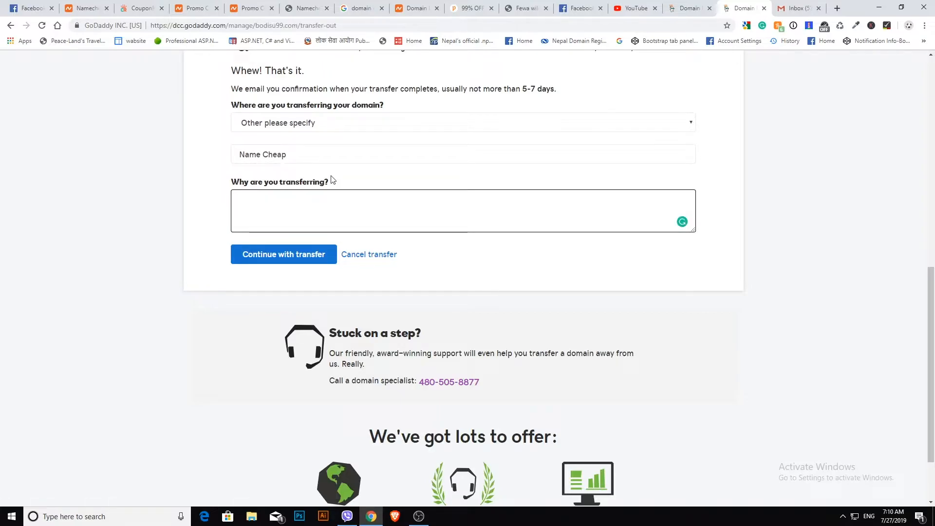
- Give the reason: Name Cheap is cheaper than GoDaddy for domain renewals
type("It is")
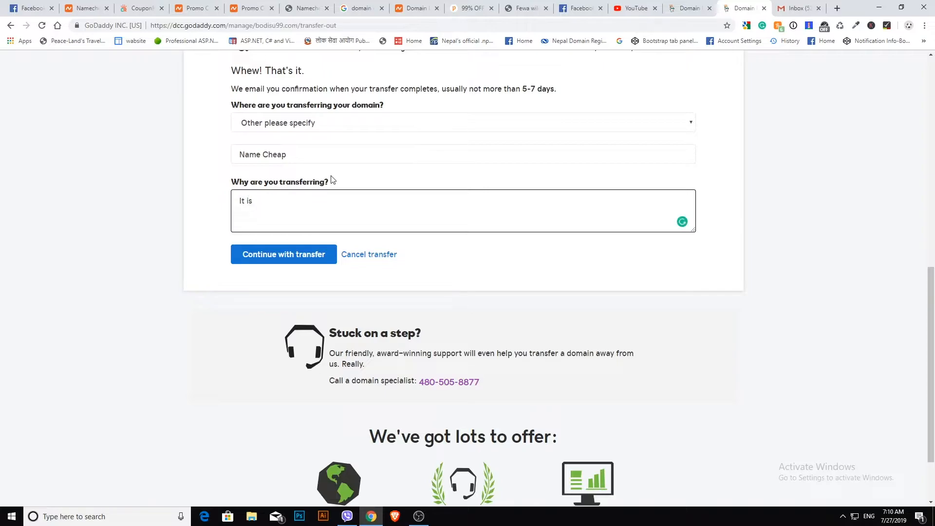
type("Name cheap")
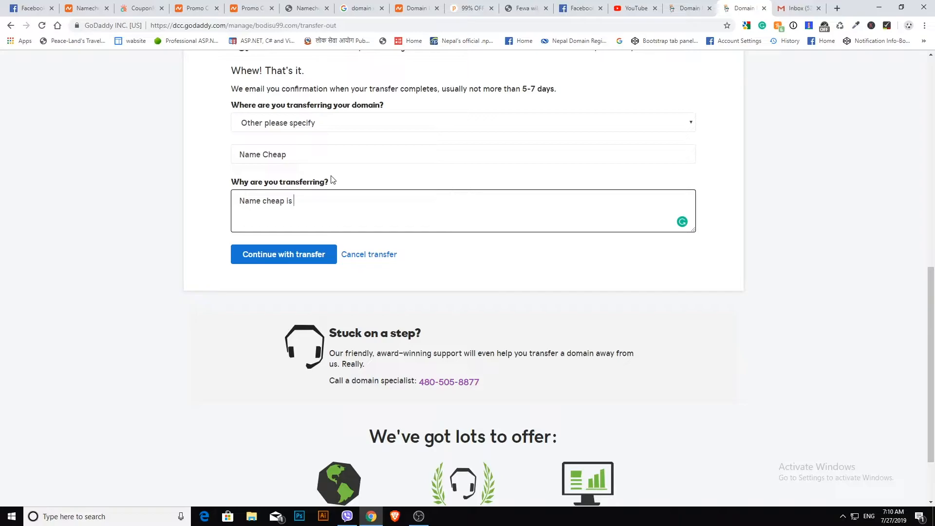
type("cheaper")
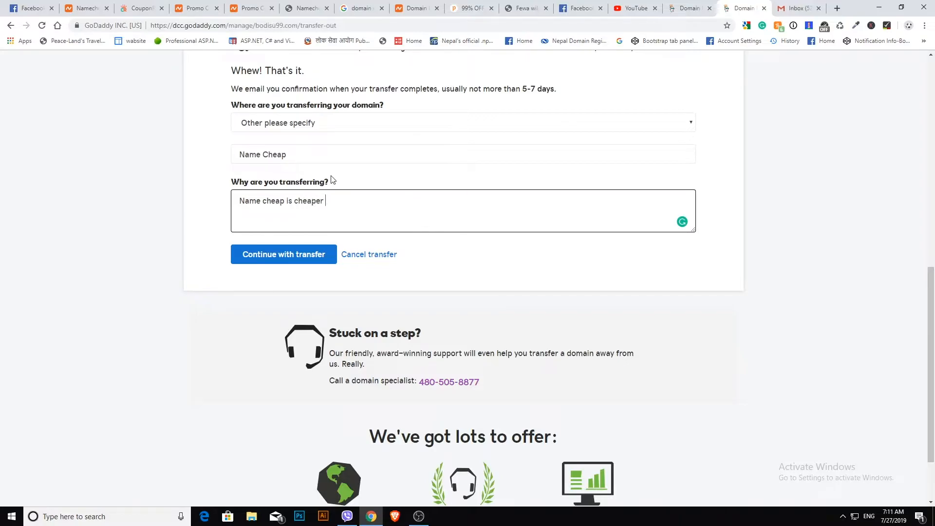
type("than")
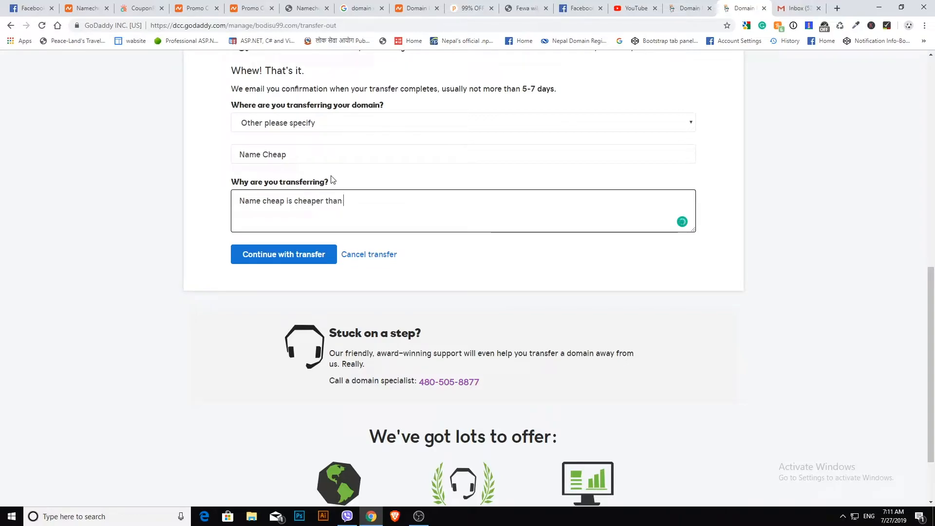
type("g")
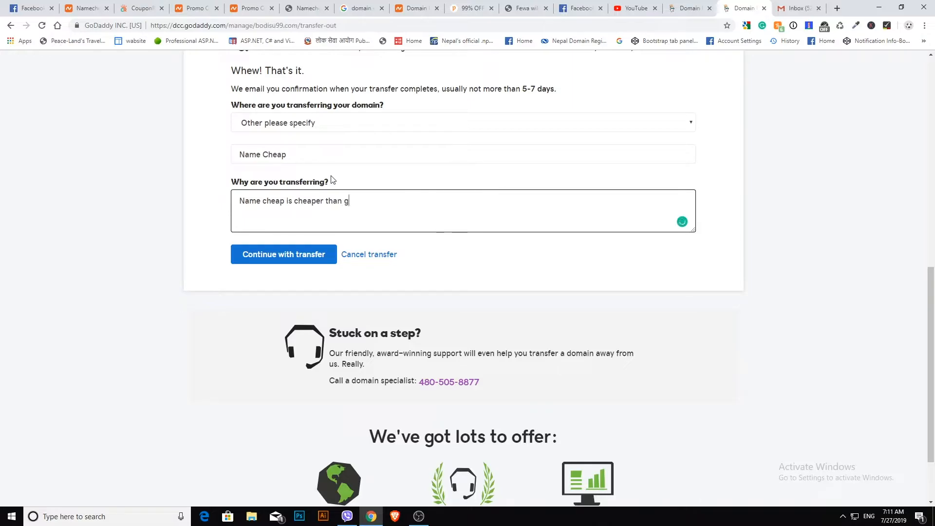
type("odady for")
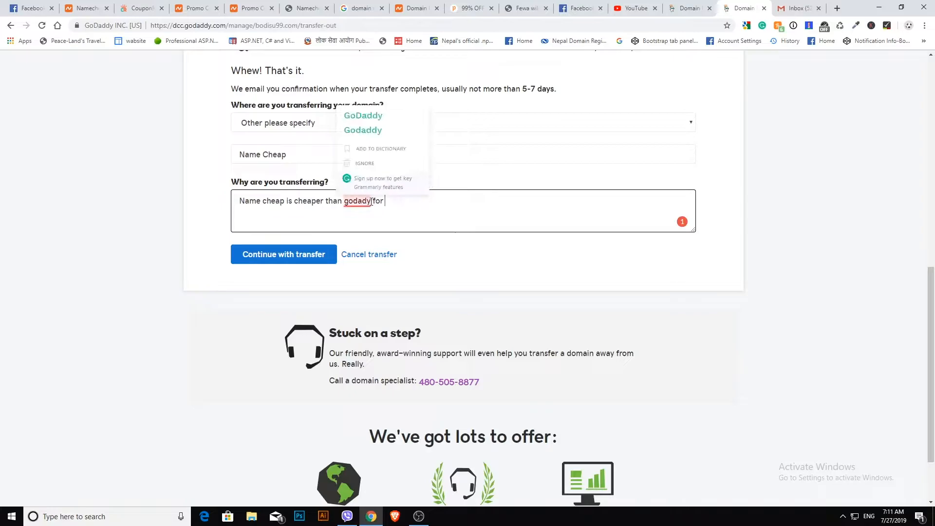
left_click(363, 116)
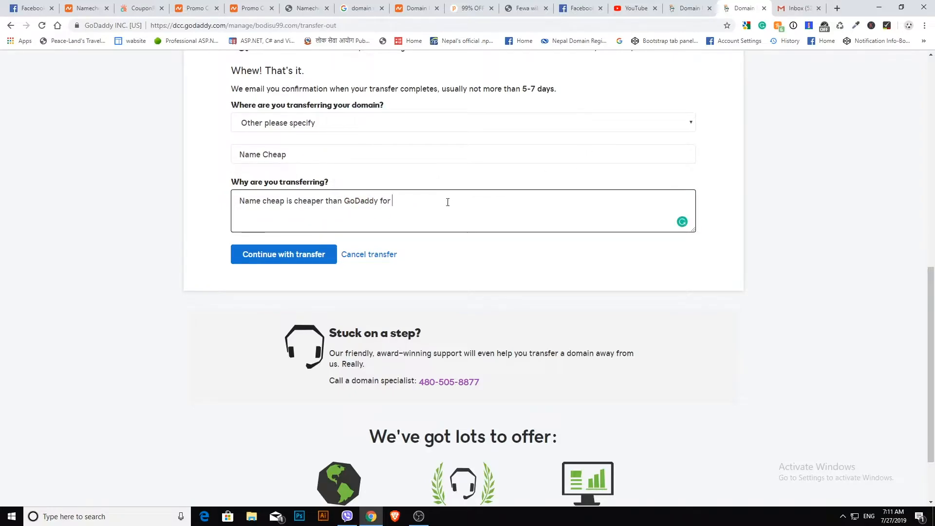
type("domain")
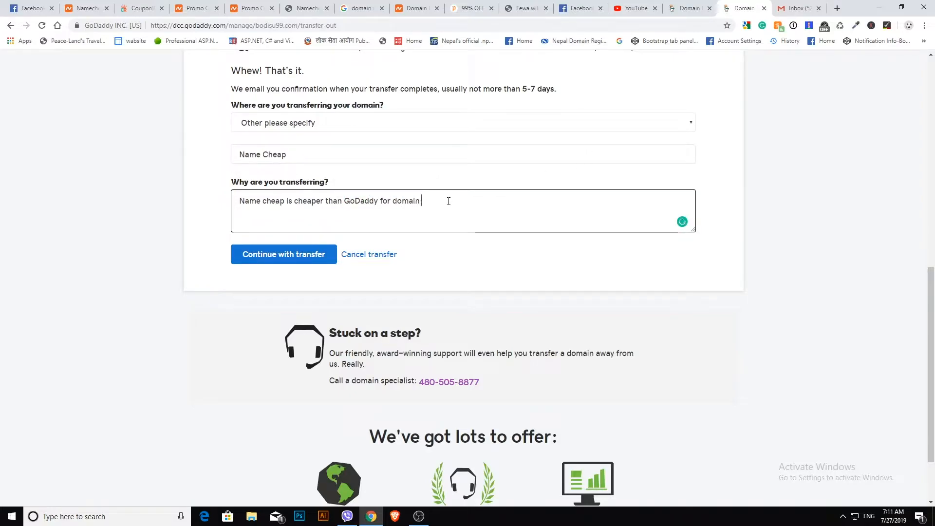
type("renew")
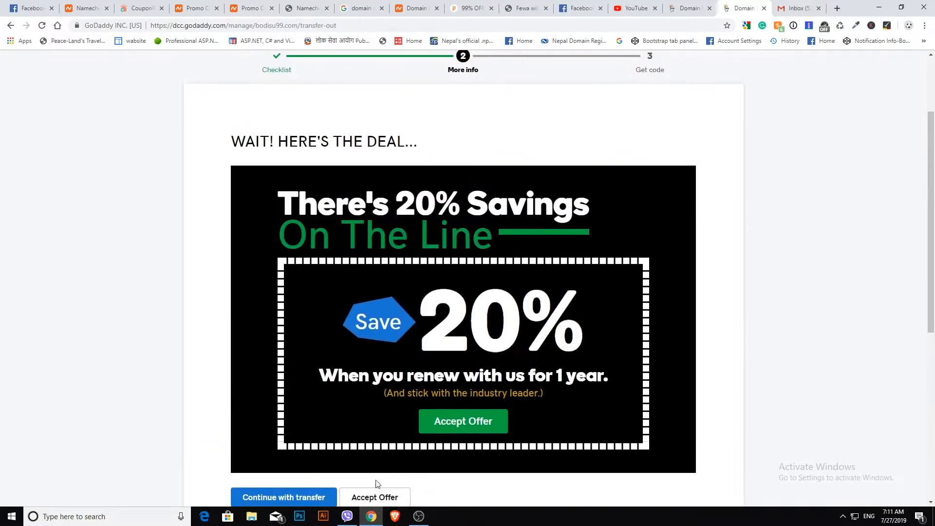
- Decline the 20% renewal offer and continue with the transfer
left_click(283, 498)
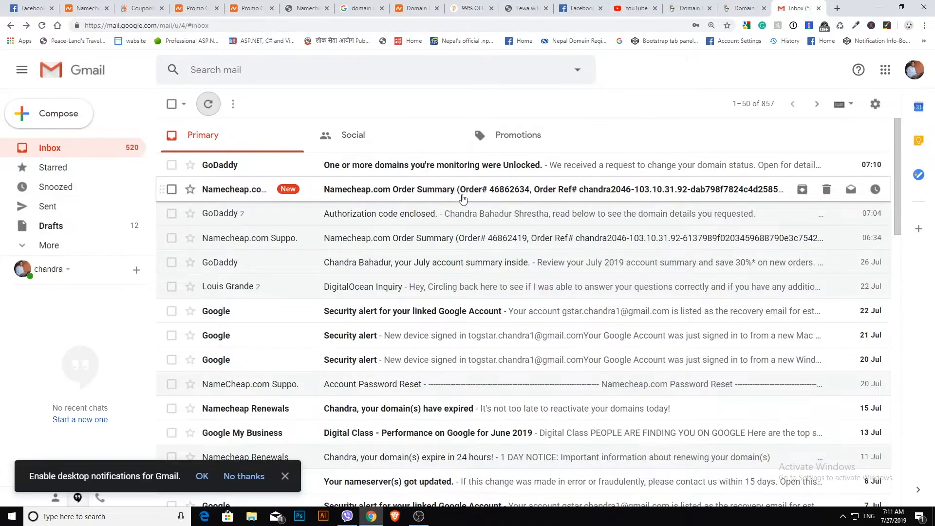
- Copy the bodisu99.com authorization code from GoDaddy's email, then return to Namecheap
left_click(433, 164)
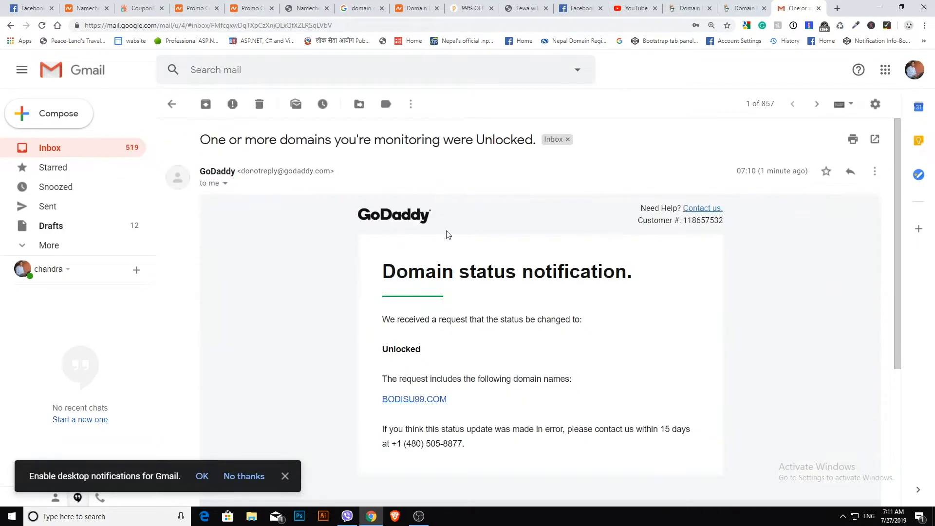
mouse_move(486, 272)
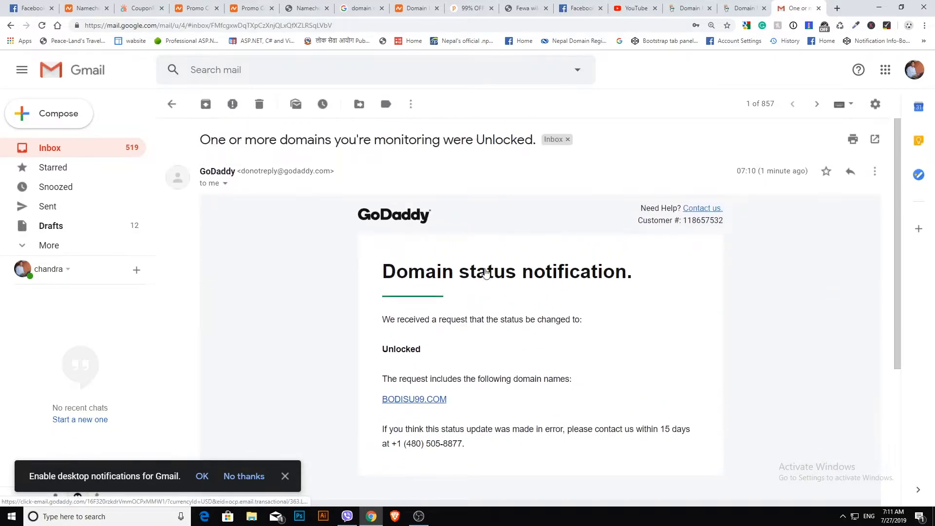
scroll("down", 3)
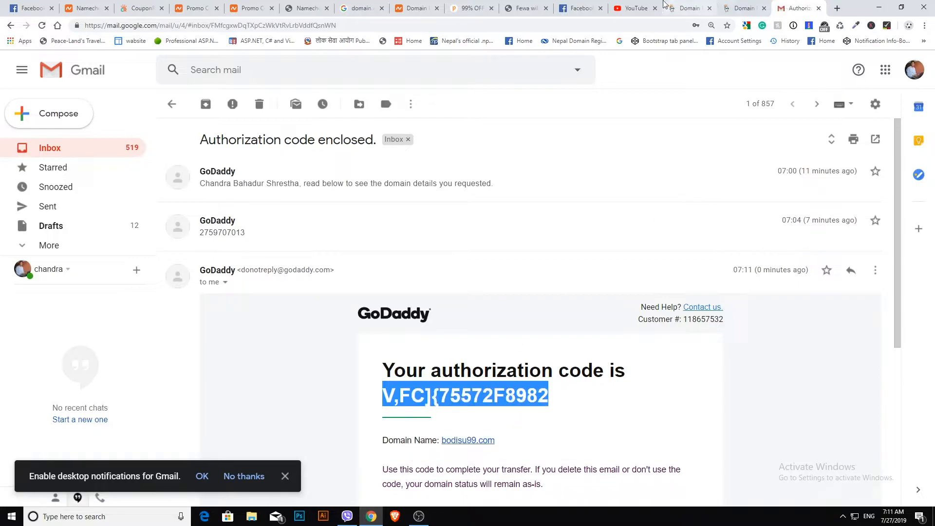
left_click(416, 8)
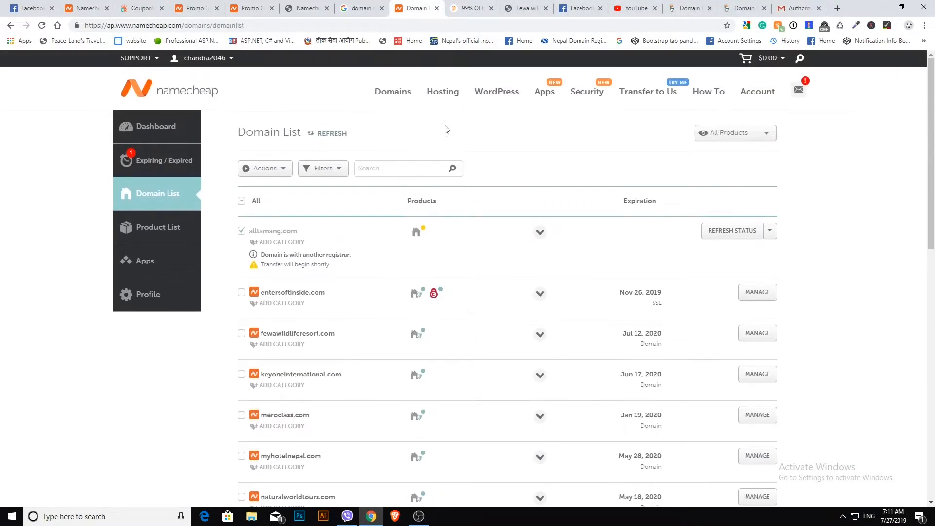
- Run Namecheap's Transfer Domains eligibility check for bodisu99.com
left_click(442, 91)
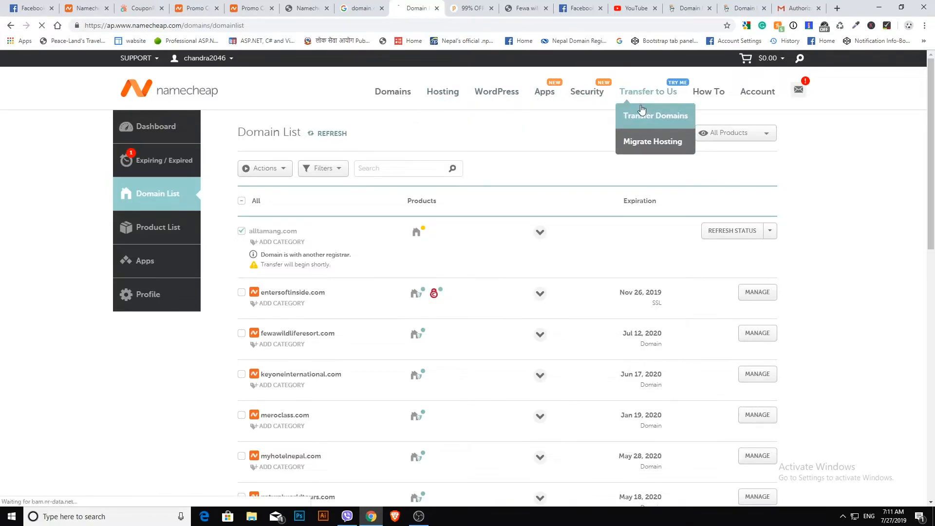
left_click(655, 116)
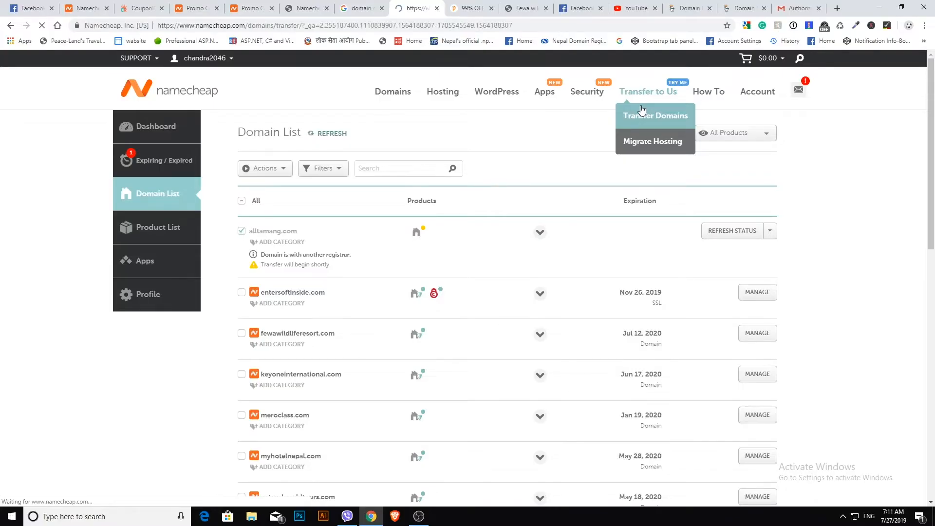
left_click(655, 116)
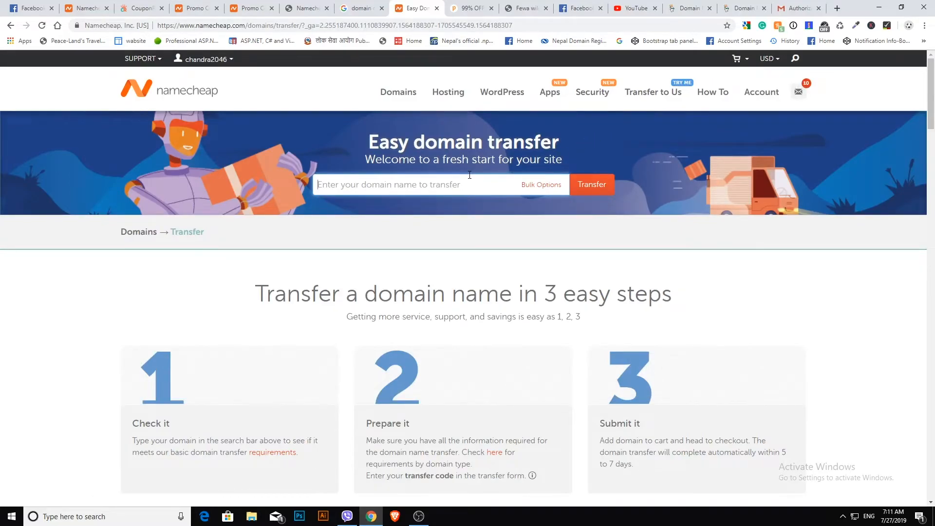
type("bodisu99.co")
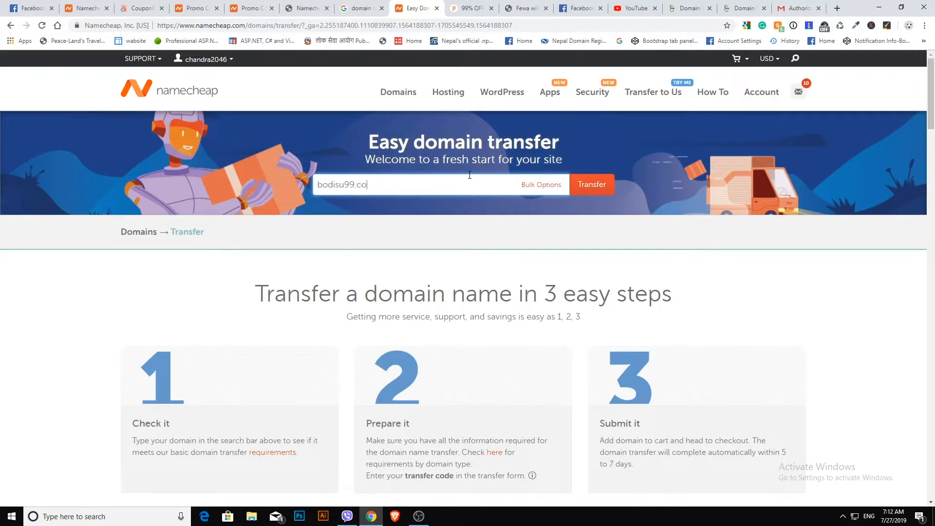
left_click(592, 185)
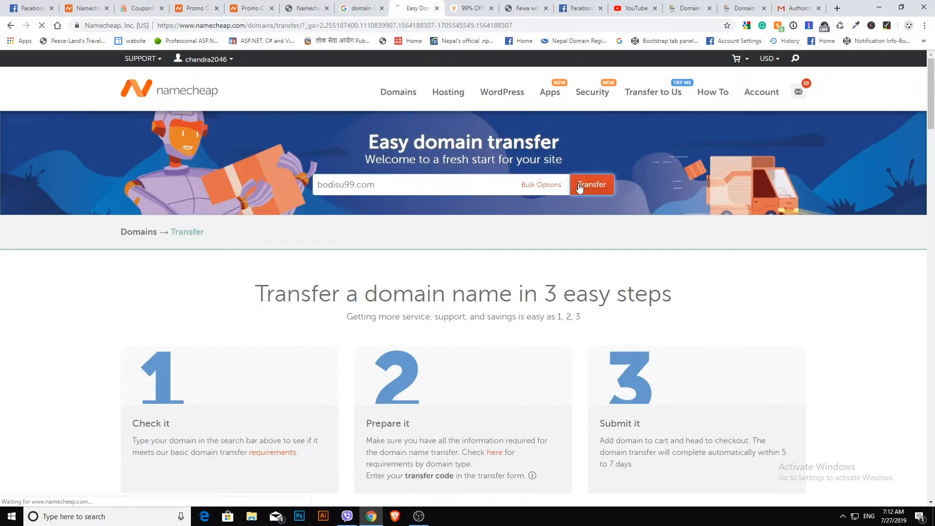
left_click(592, 184)
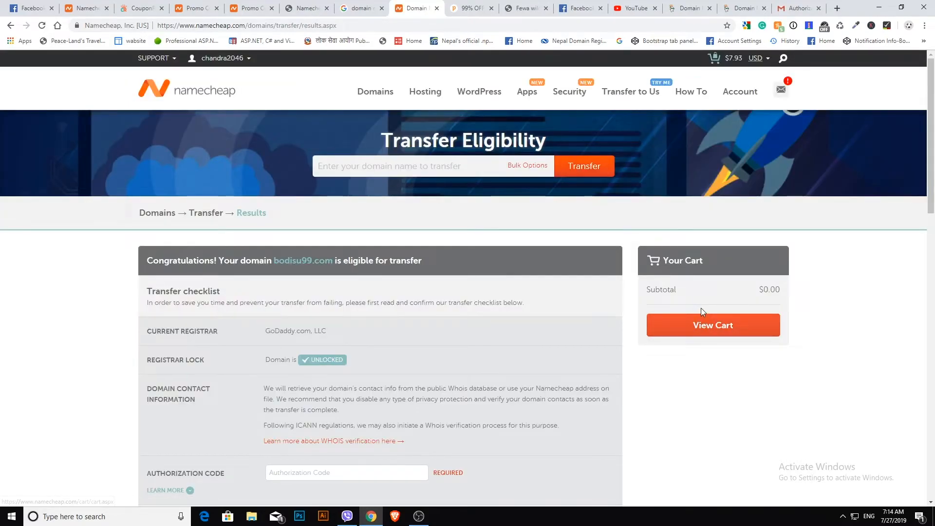
scroll("down", 3)
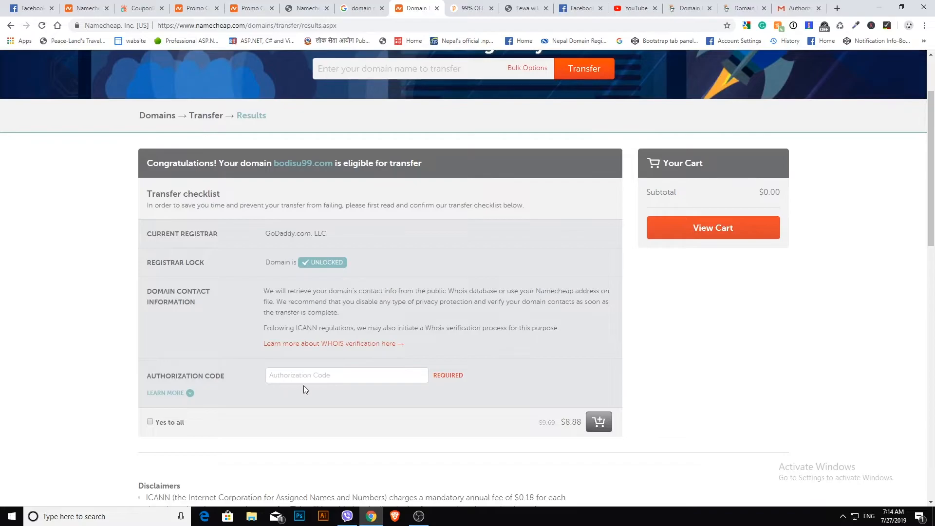
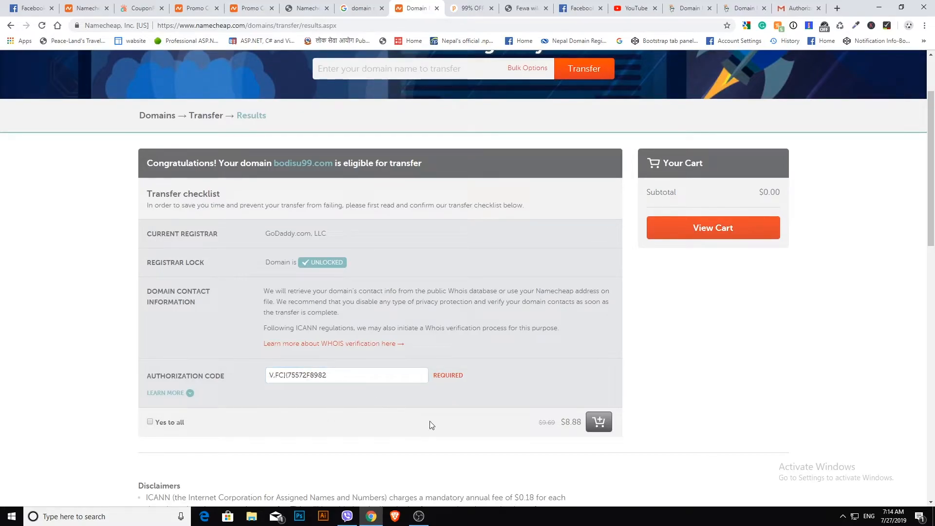
left_click(151, 422)
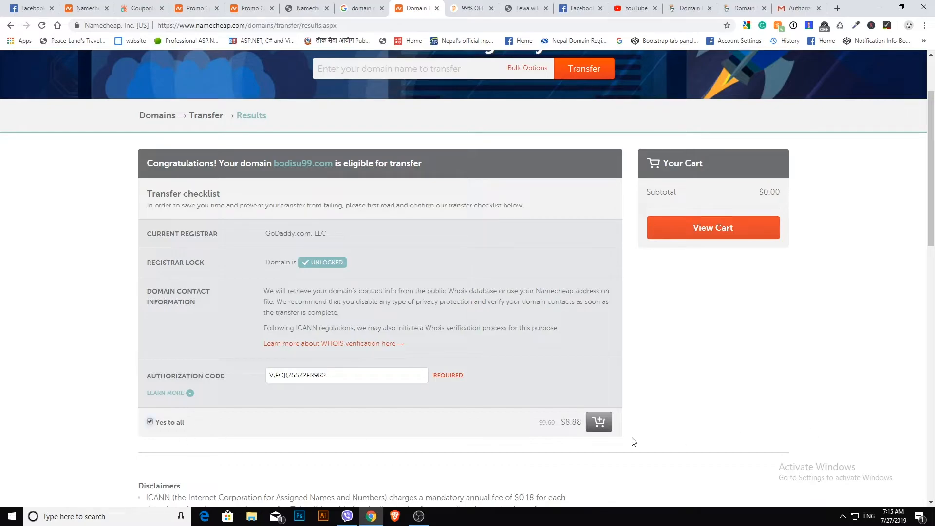
- Add the bodisu99.com transfer to the cart and view the cart
left_click(599, 422)
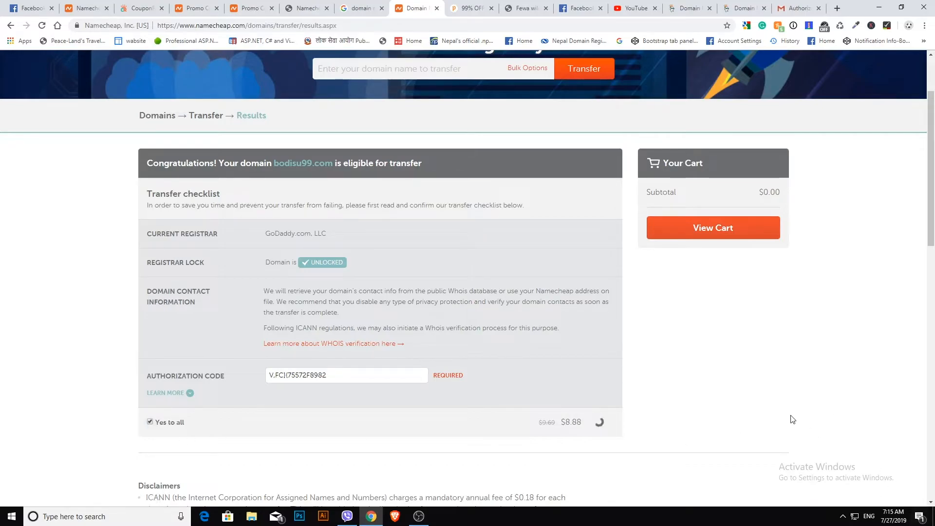
left_click(600, 422)
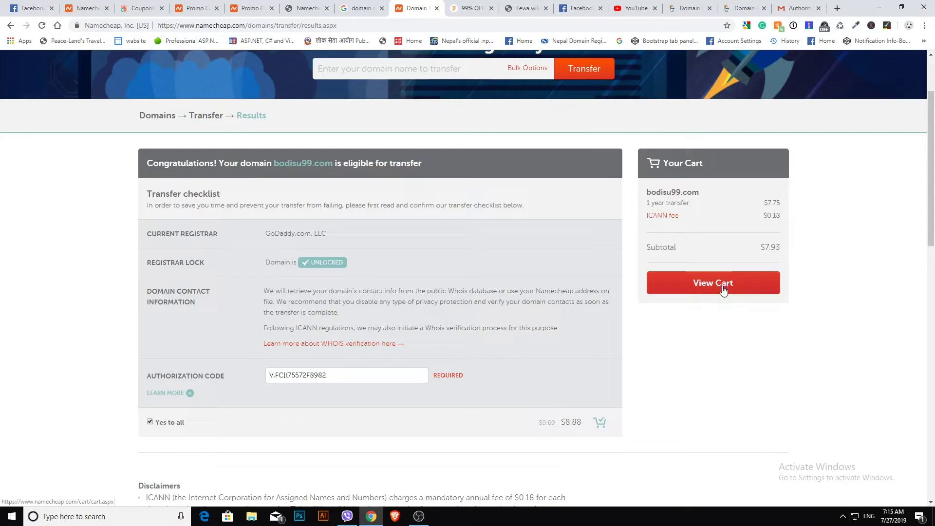
left_click(725, 283)
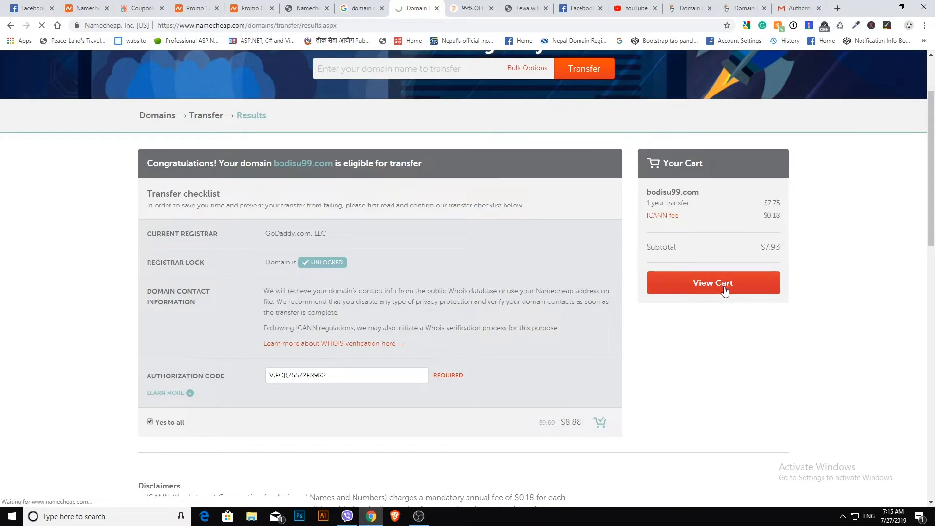
left_click(713, 282)
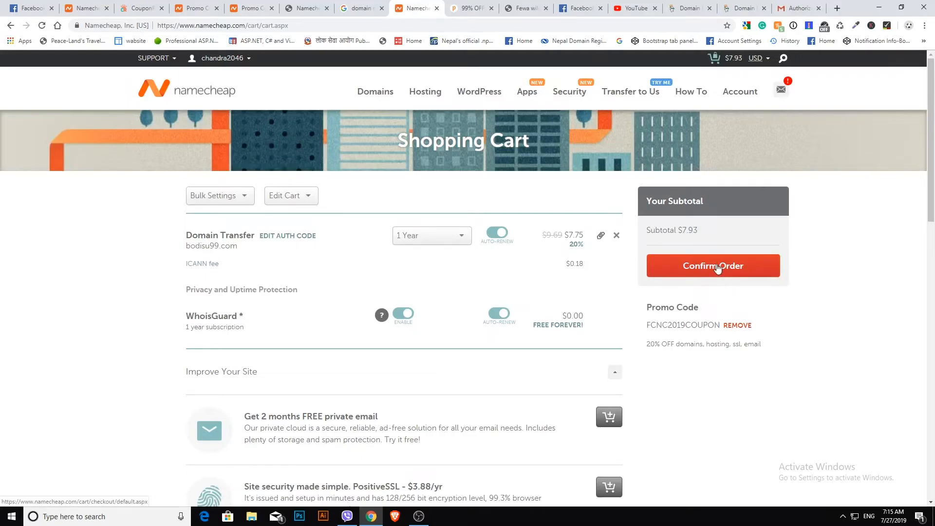
- Confirm the bodisu99.com transfer order and pay $7.93
left_click(713, 265)
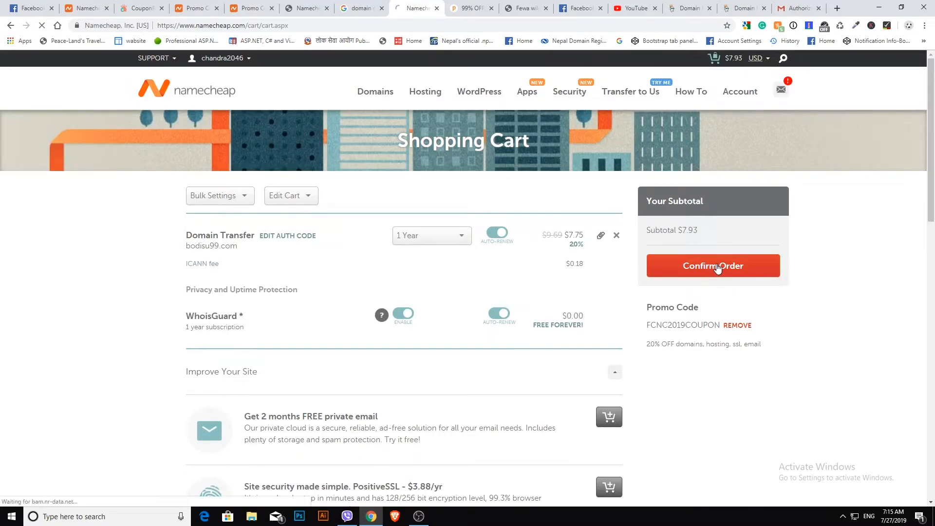
left_click(714, 265)
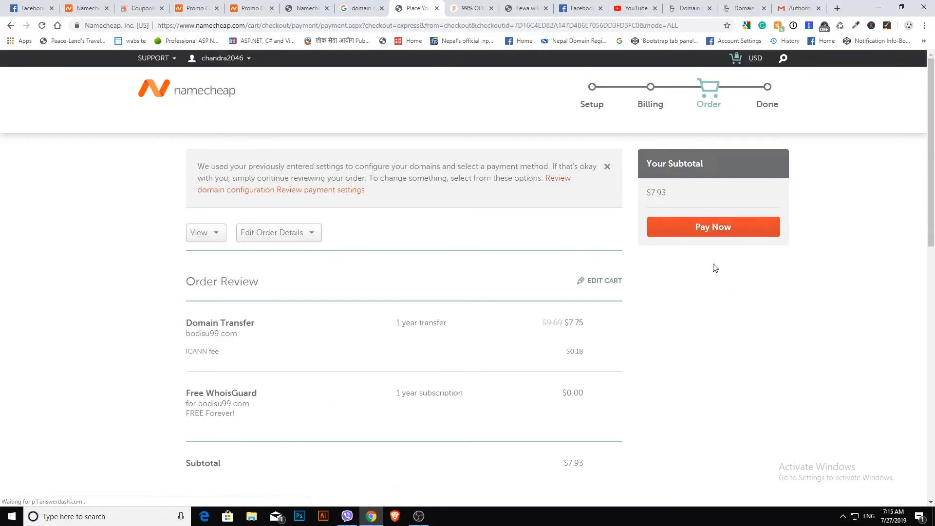
left_click(713, 226)
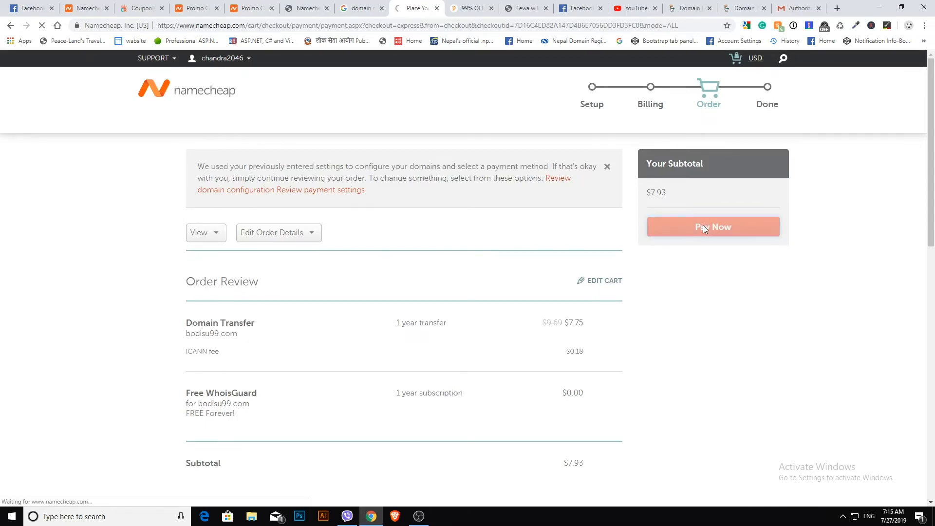
left_click(714, 227)
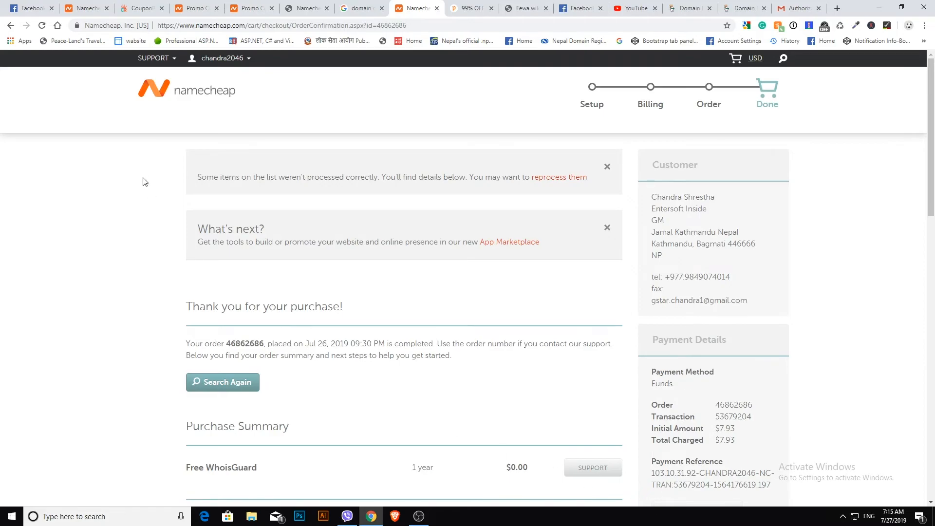
mouse_move(534, 210)
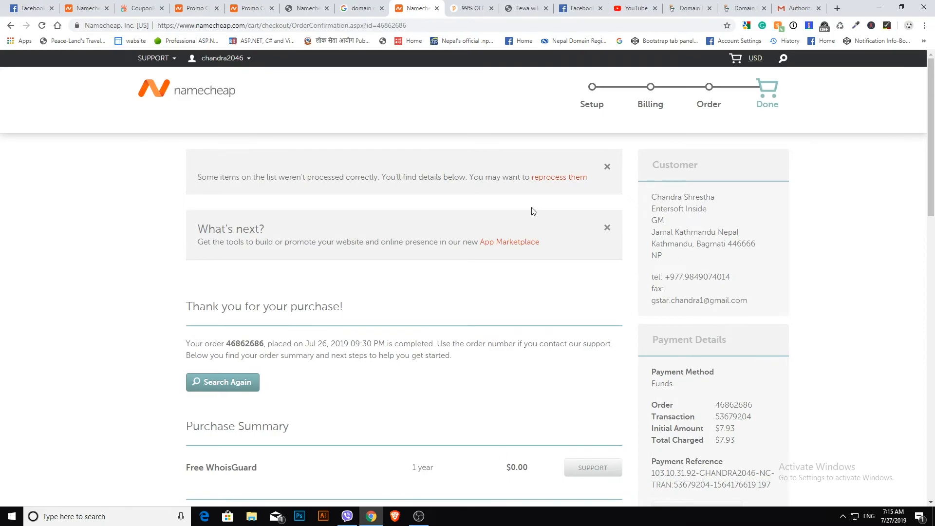
mouse_move(260, 372)
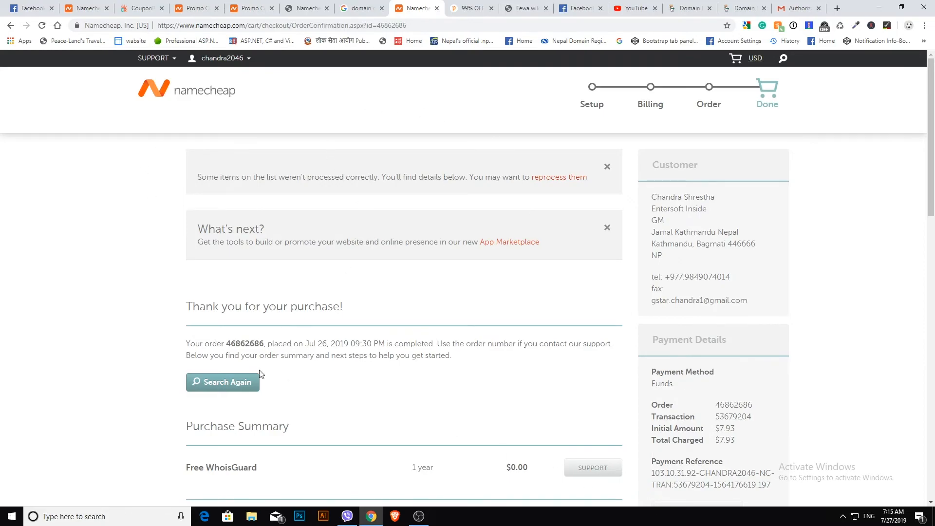
mouse_move(155, 51)
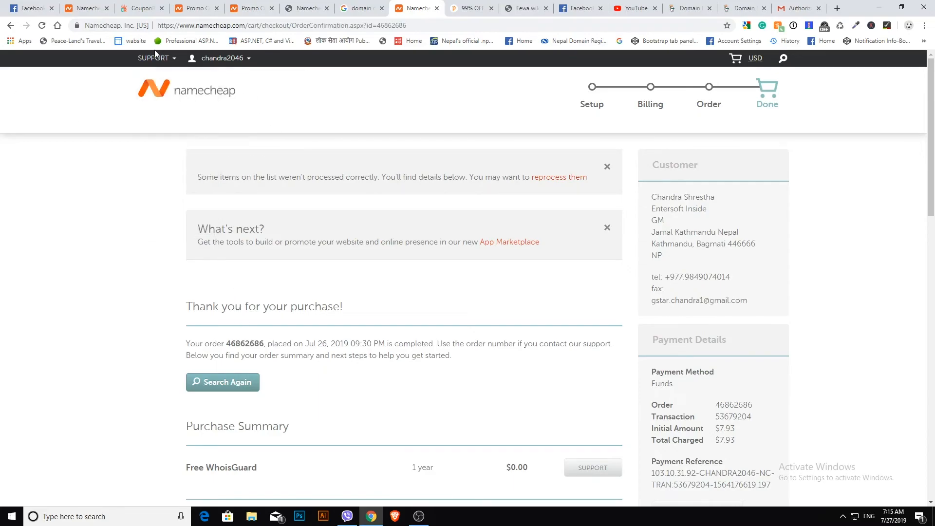
- Check bodisu99.com's pending transfer in the Dashboard's Recently Active list
left_click(222, 58)
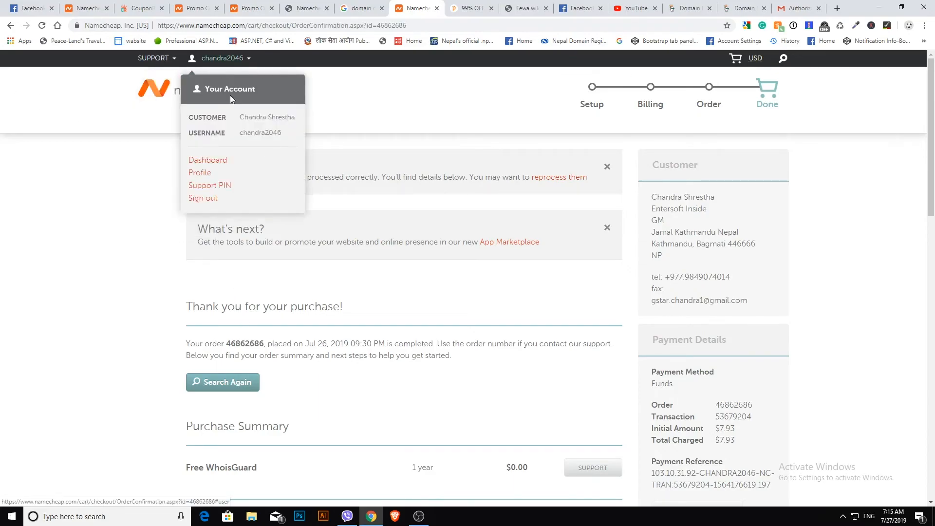
mouse_move(205, 152)
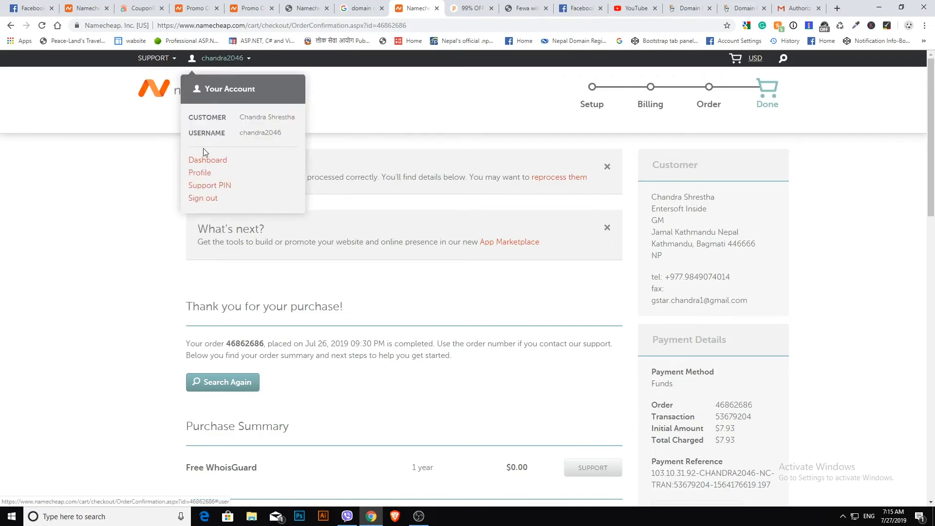
left_click(208, 160)
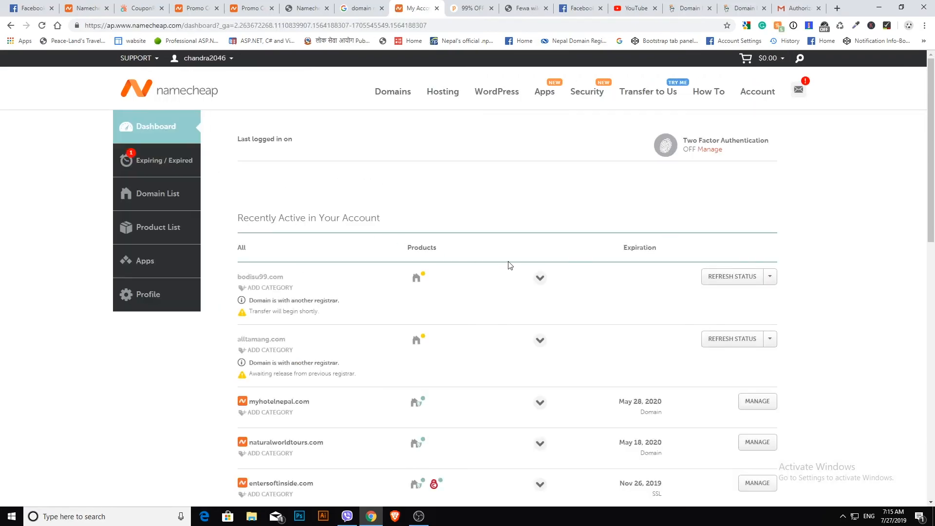
scroll("down", 3)
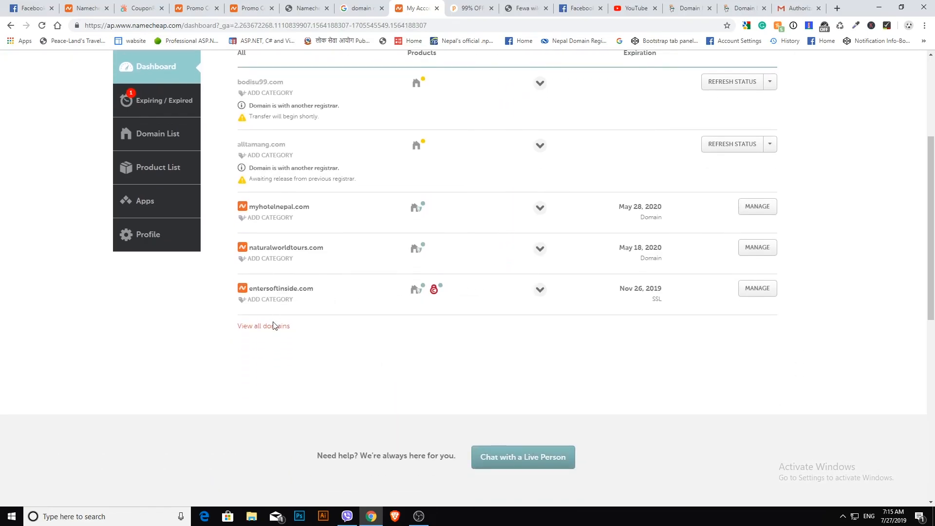